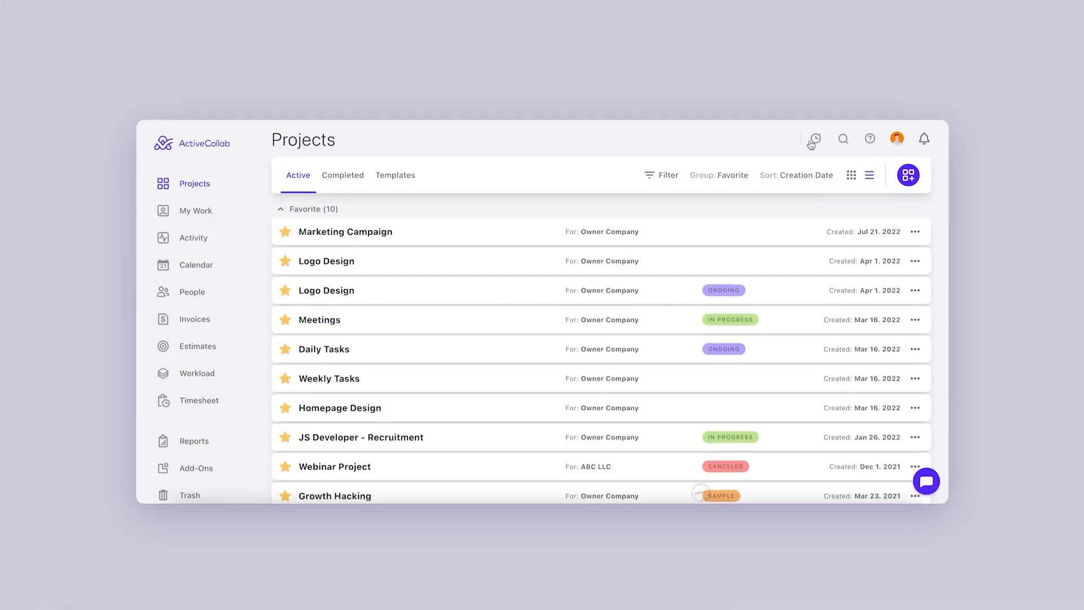
Step: Reach the workday settings editor via the profile avatar's System Settings
left_click(896, 138)
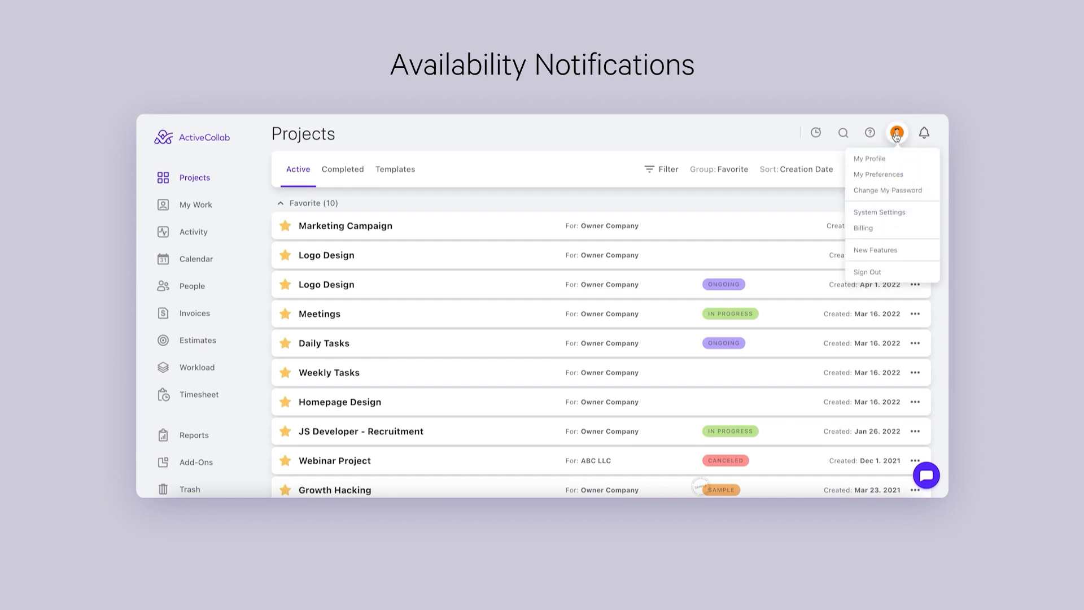
mouse_move(900, 215)
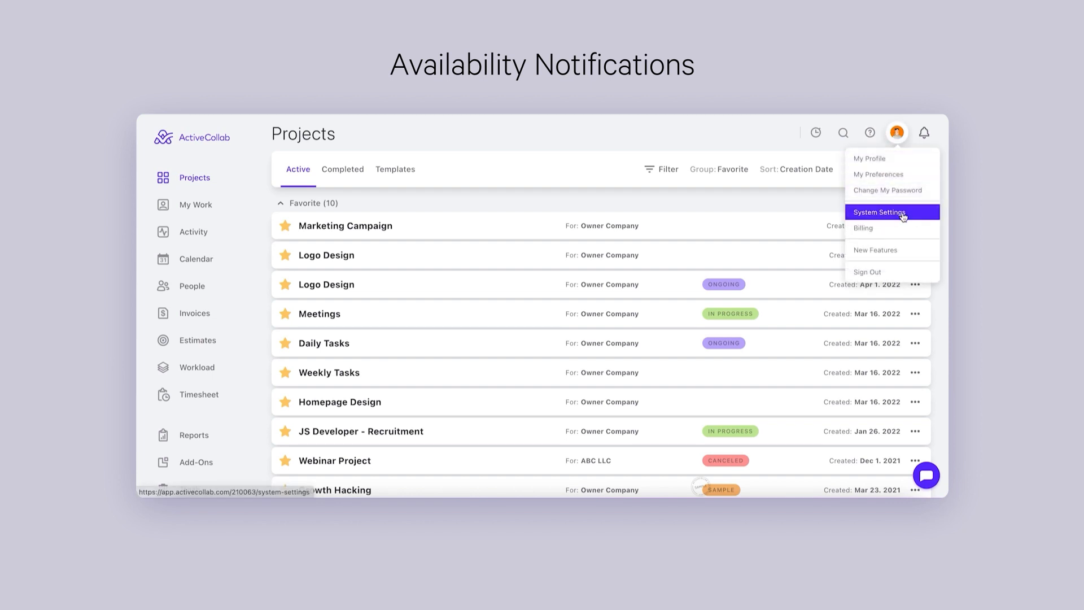
left_click(892, 212)
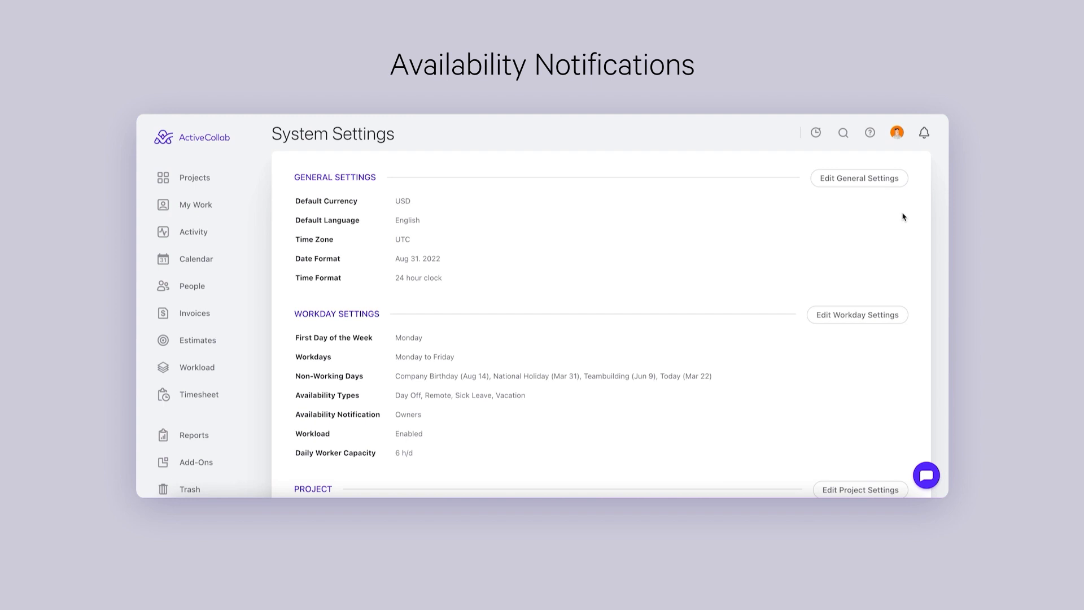
mouse_move(866, 320)
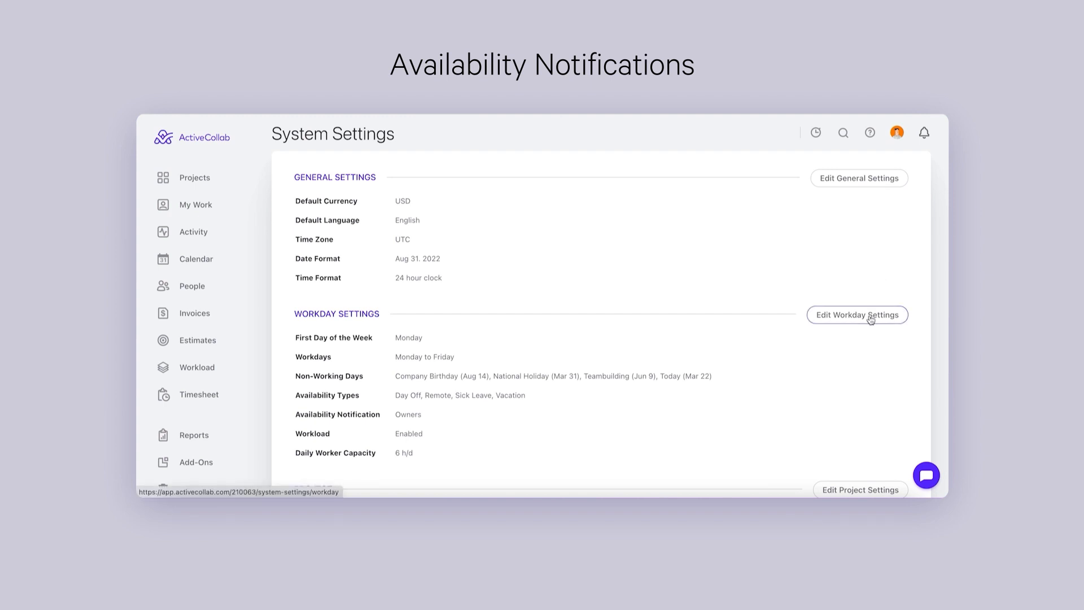
left_click(857, 314)
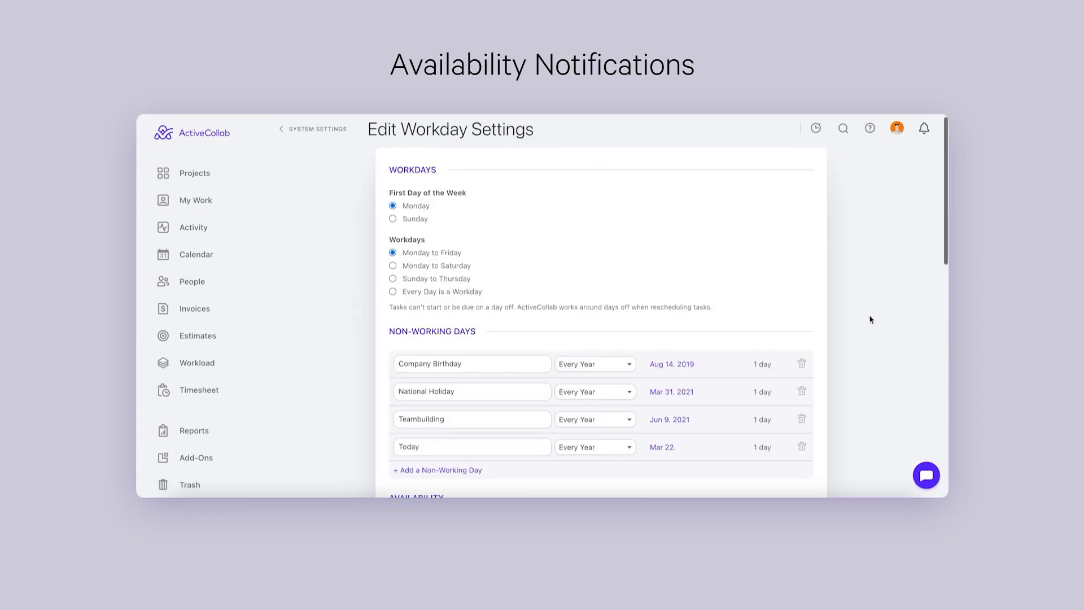
Step: Switch Availability notifications to Selected People and tick two recipients
scroll("down", 3)
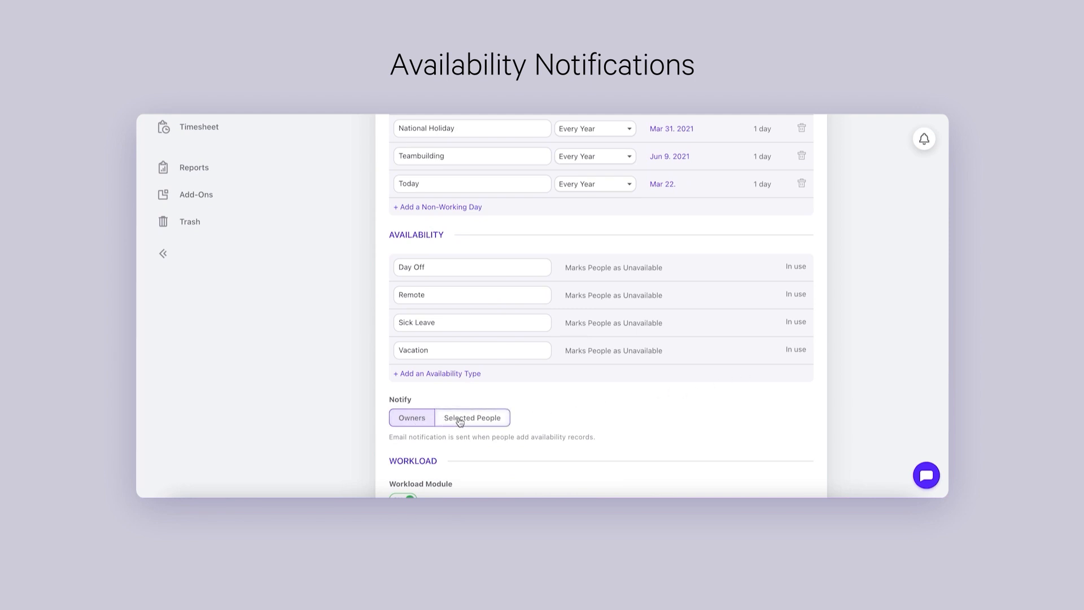
left_click(472, 417)
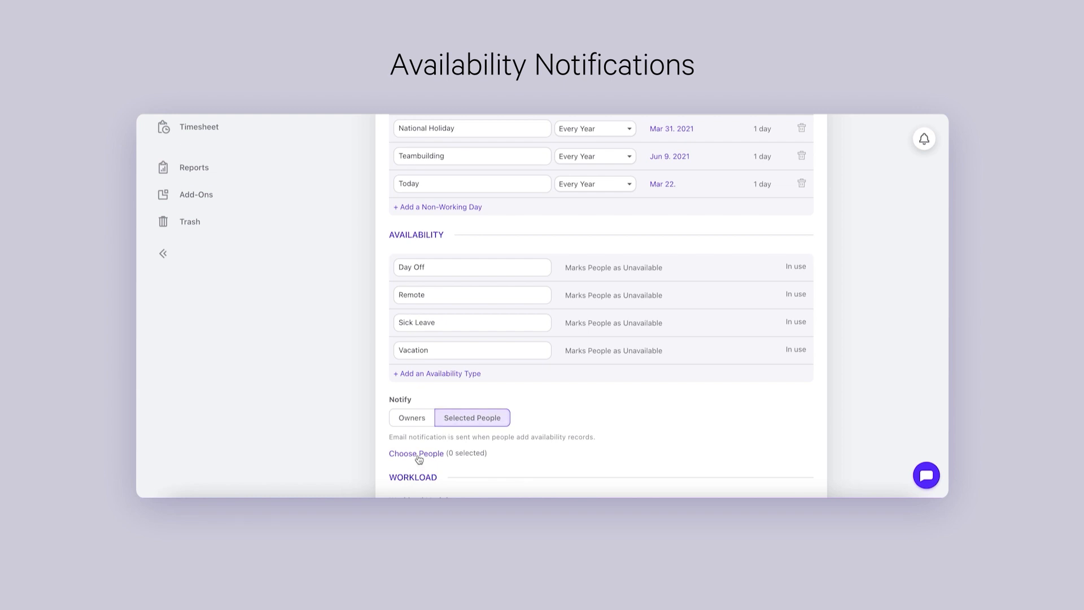
left_click(416, 453)
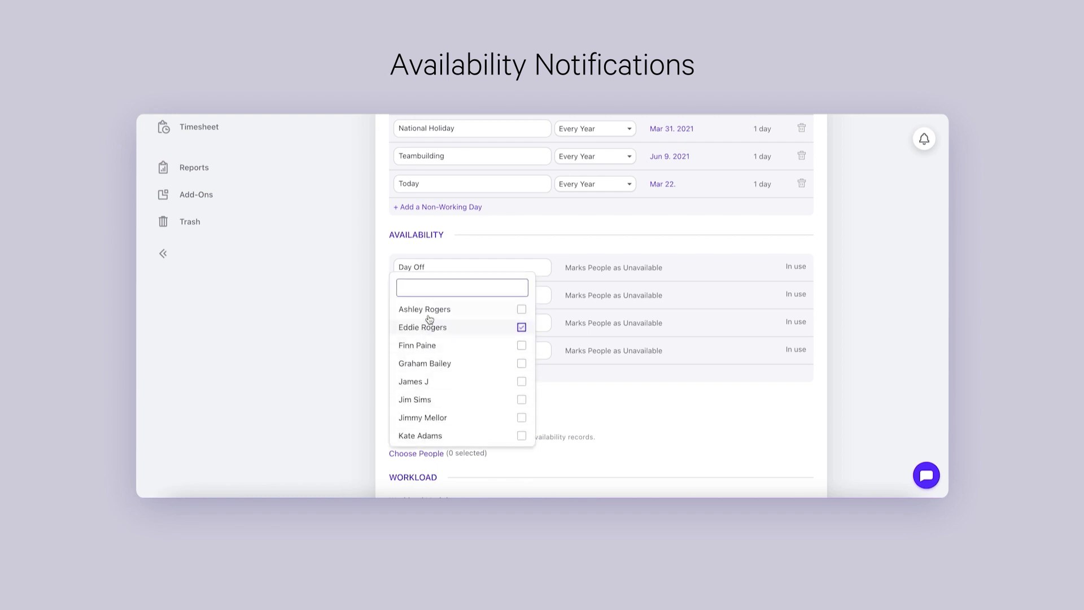
left_click(521, 310)
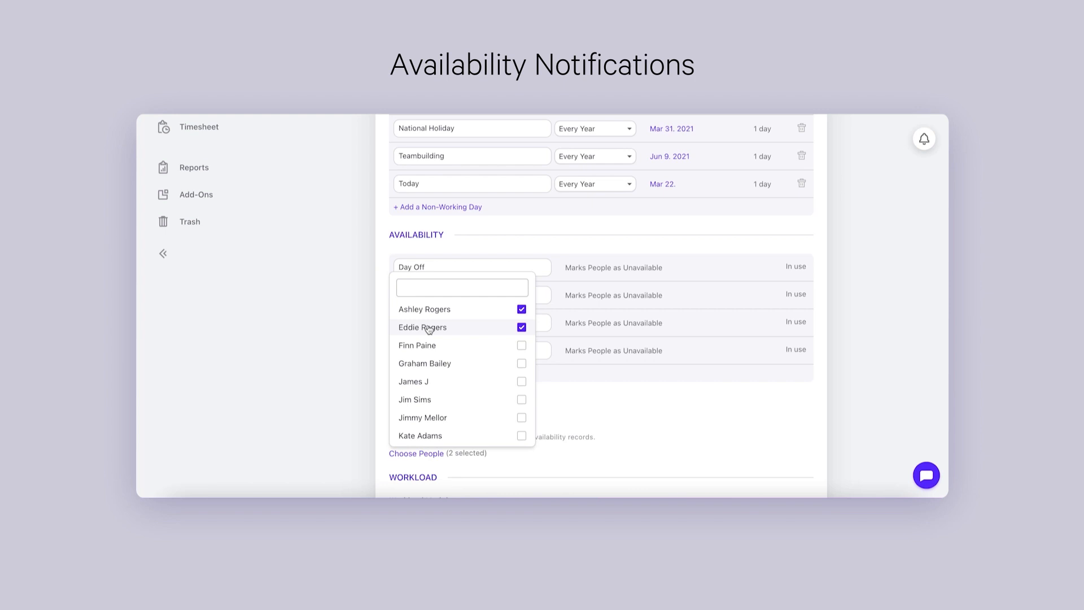
left_click(520, 345)
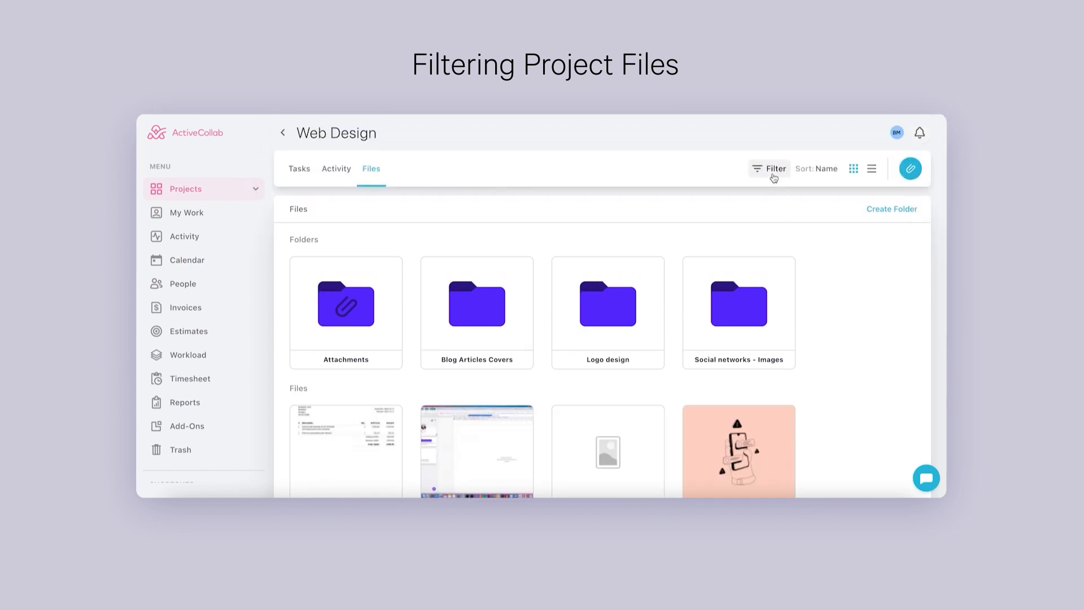
Step: Filter the Web Design files by file type and jpeg extension, then clear the filter
left_click(768, 168)
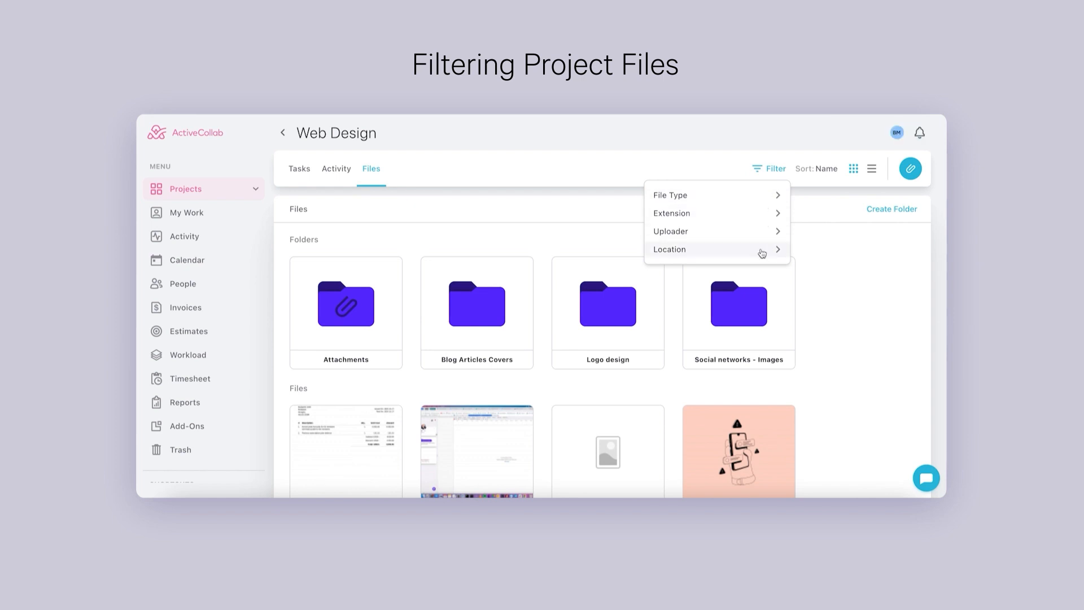
left_click(669, 249)
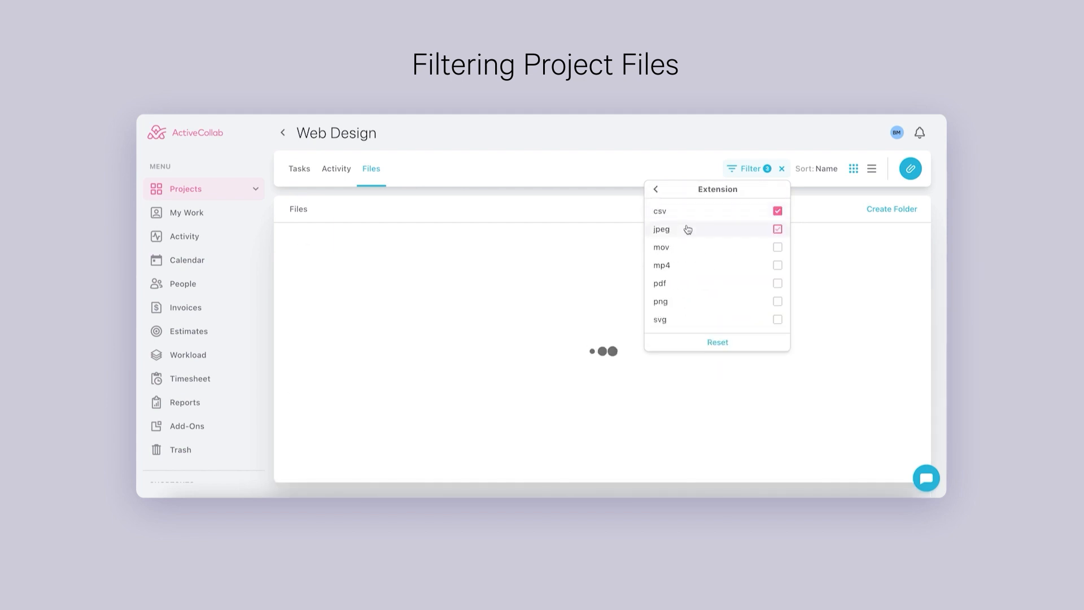
left_click(657, 190)
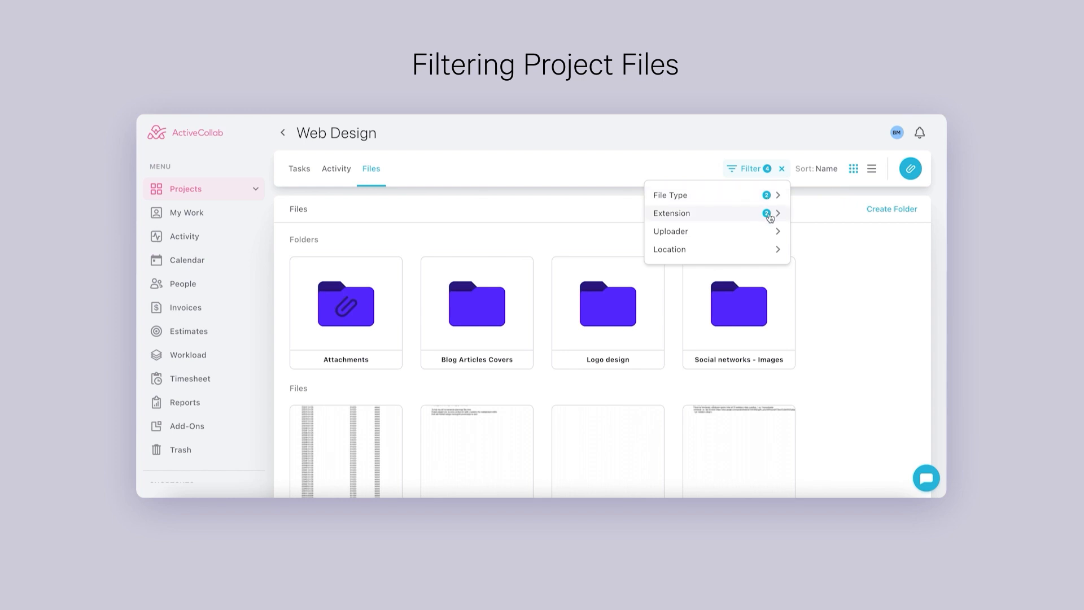
left_click(782, 169)
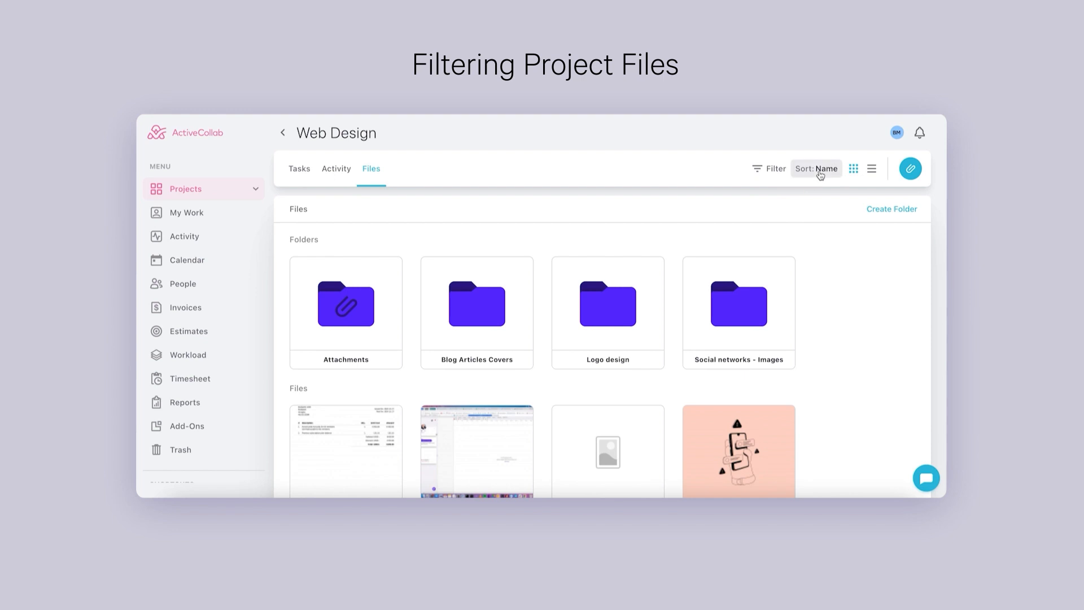
Step: Sort the Web Design project files by size
left_click(826, 170)
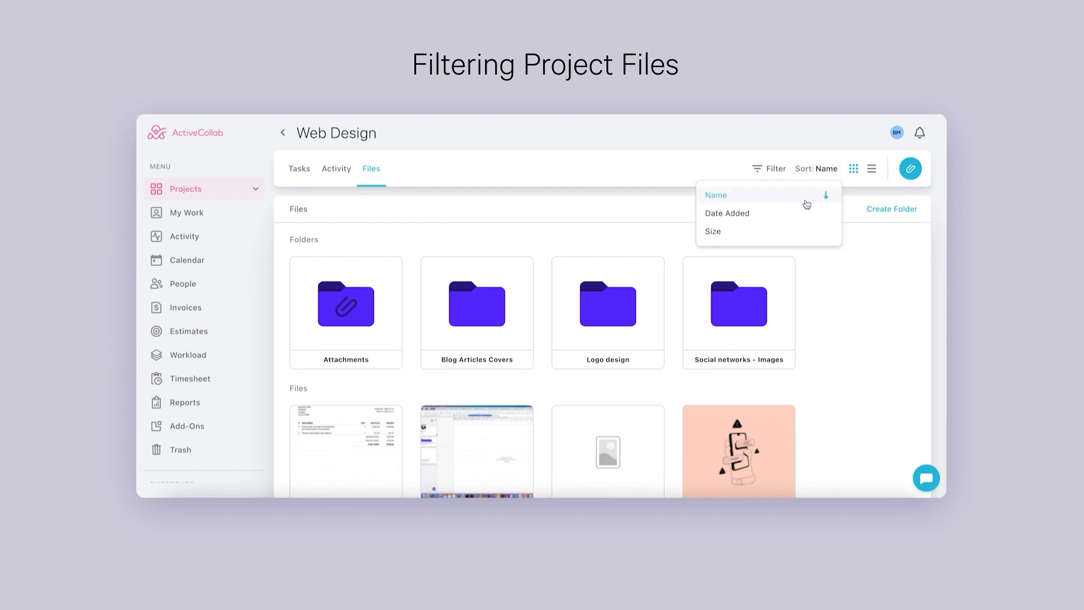
left_click(713, 230)
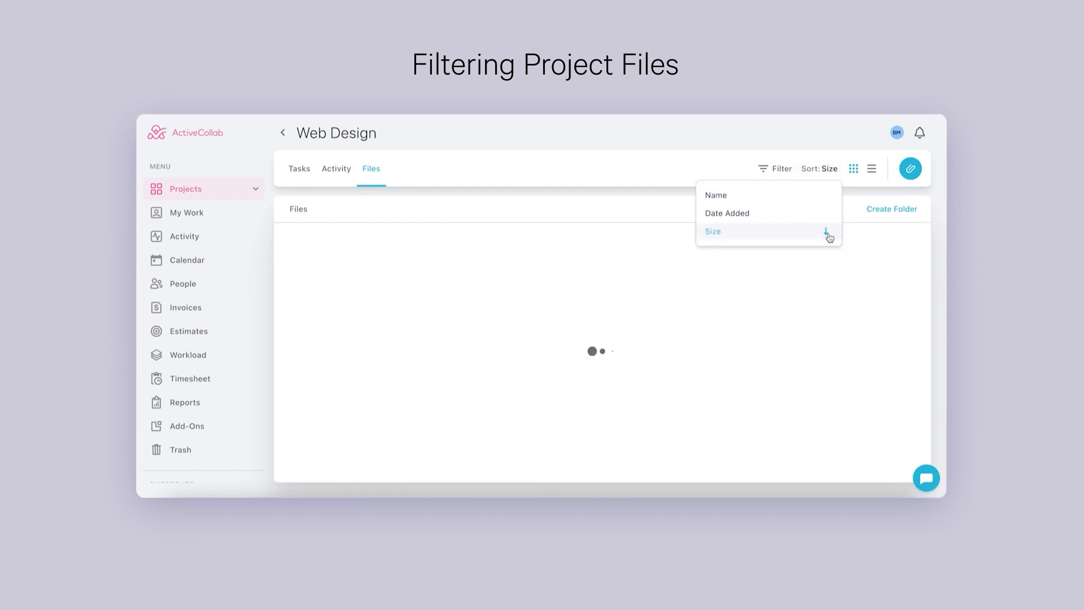